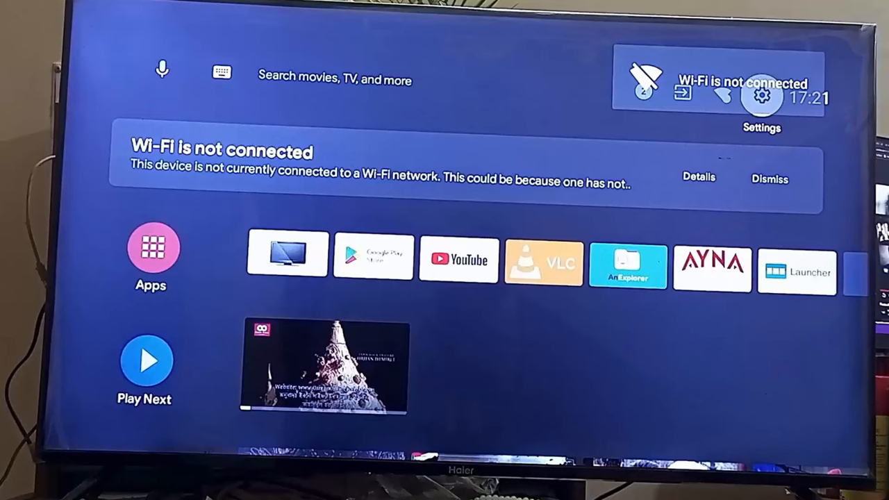
Step: Open the Settings panel from the gear icon on the home screen
click(761, 96)
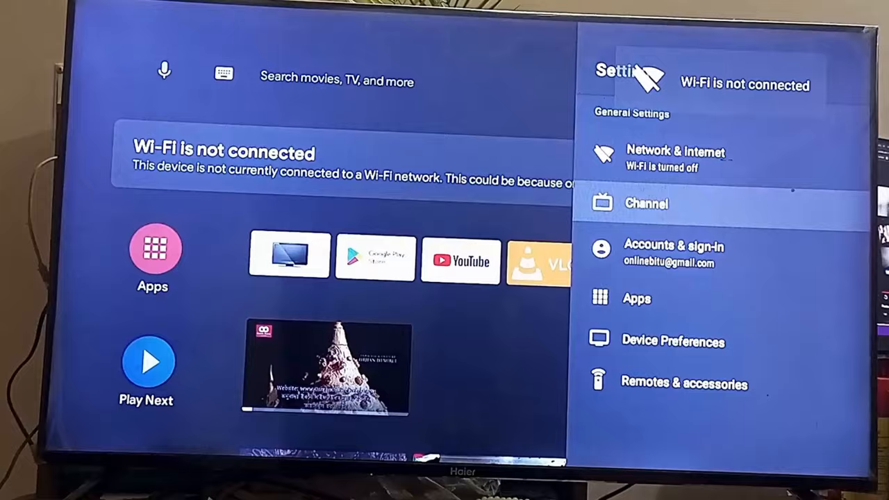
Step: Close the Settings panel to return to the home screen
key(back)
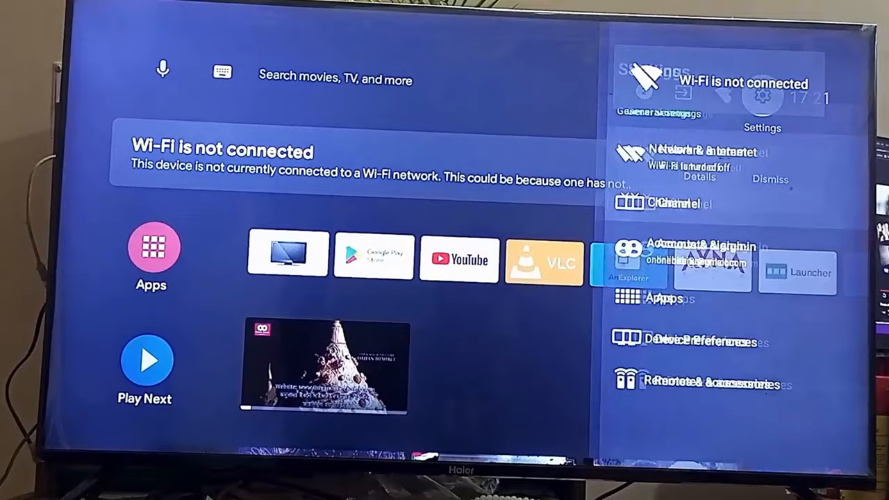
click(703, 341)
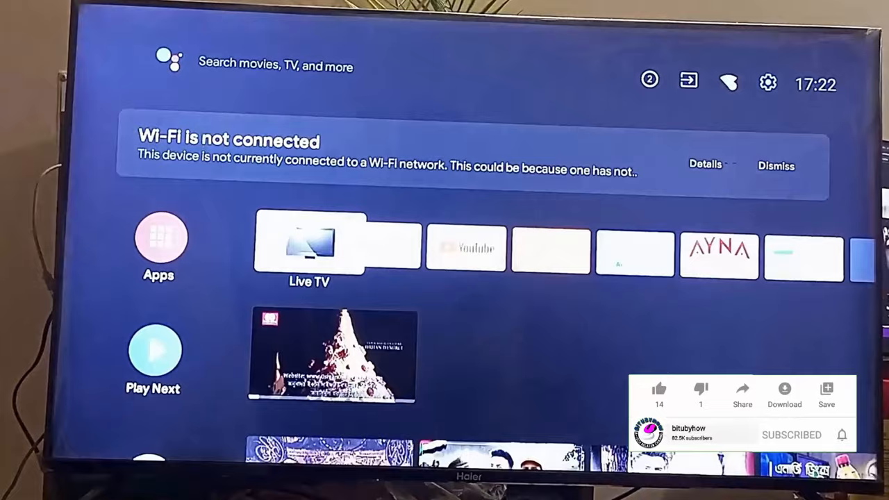
click(767, 82)
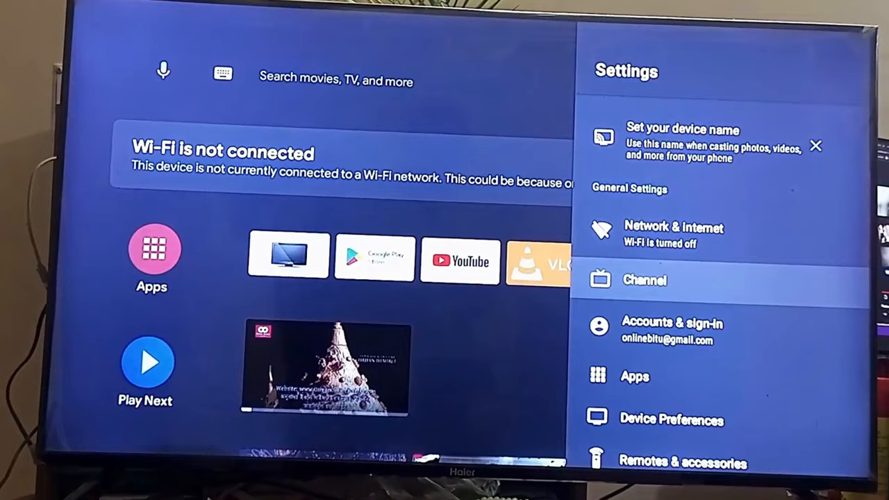
Step: Open Device Preferences and scroll down to Location, Accessibility and Reset
click(672, 235)
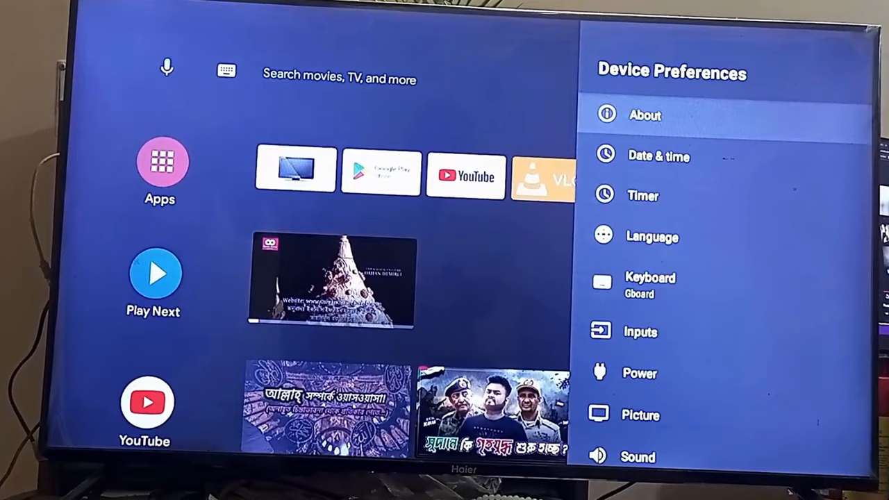
scroll(down, 3)
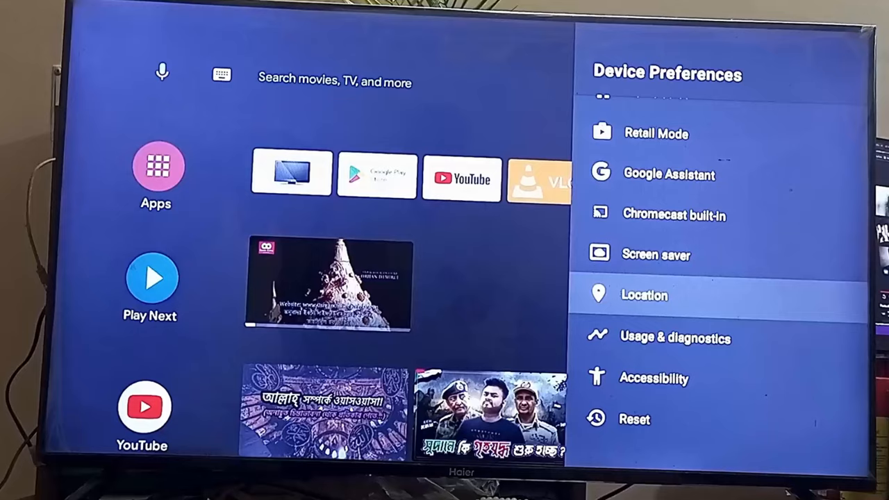